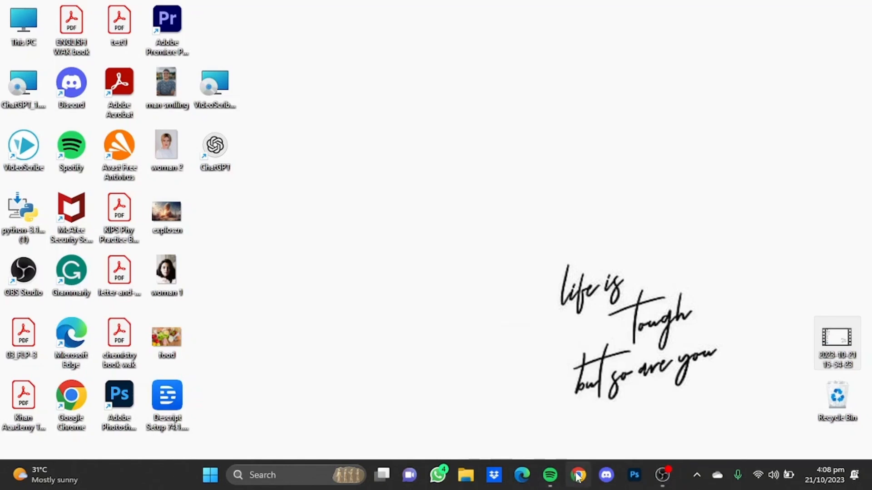
- Launch Chrome and search the web for 'github chatgpt'
left_click(578, 475)
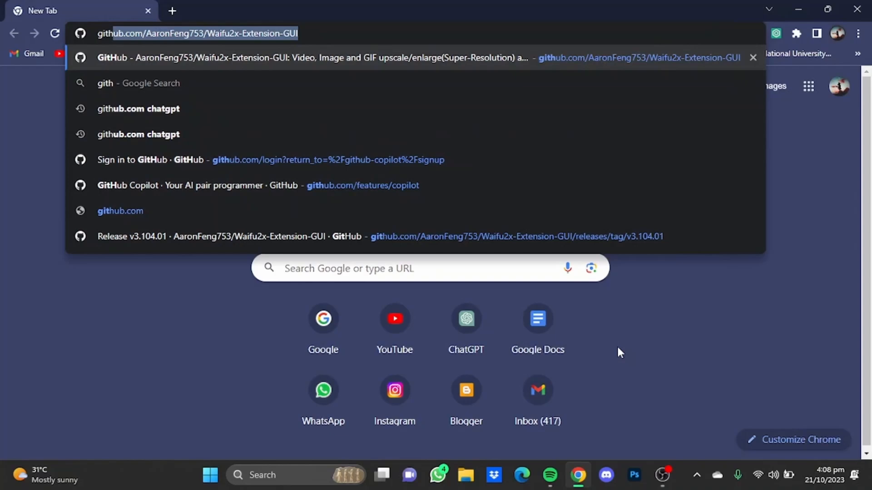
type("githun ch")
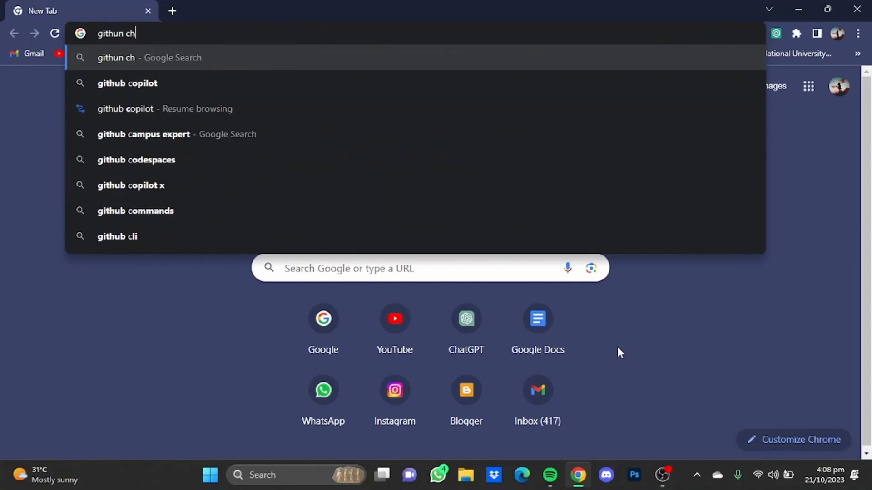
type("atgpt")
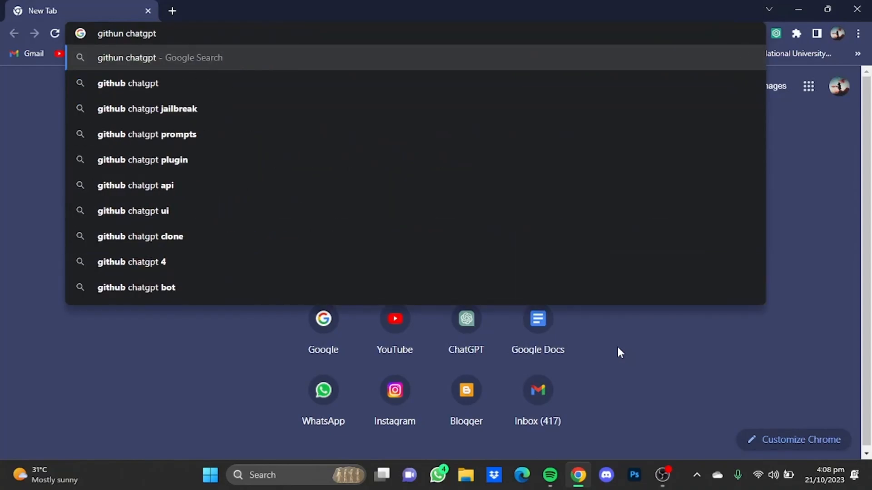
key("Return")
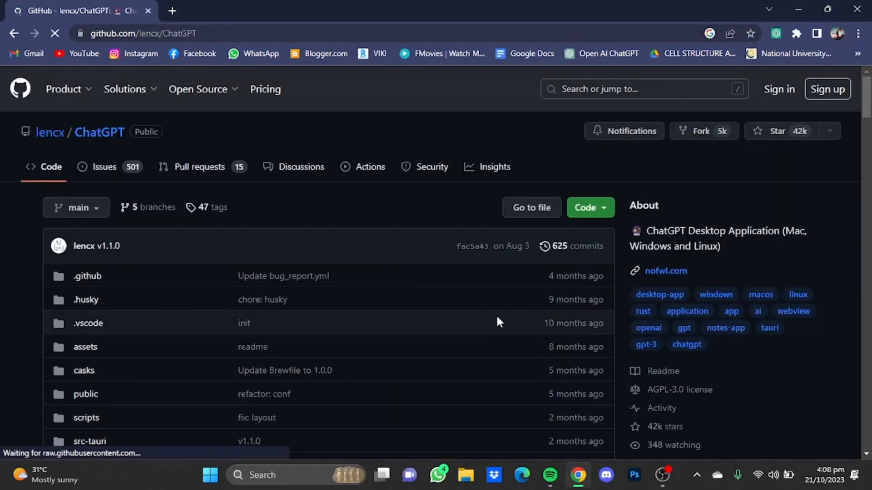
- Download ChatGPT_1.1.0_windows_x86_64.msi from the README's Windows section and save it
scroll("down", 3)
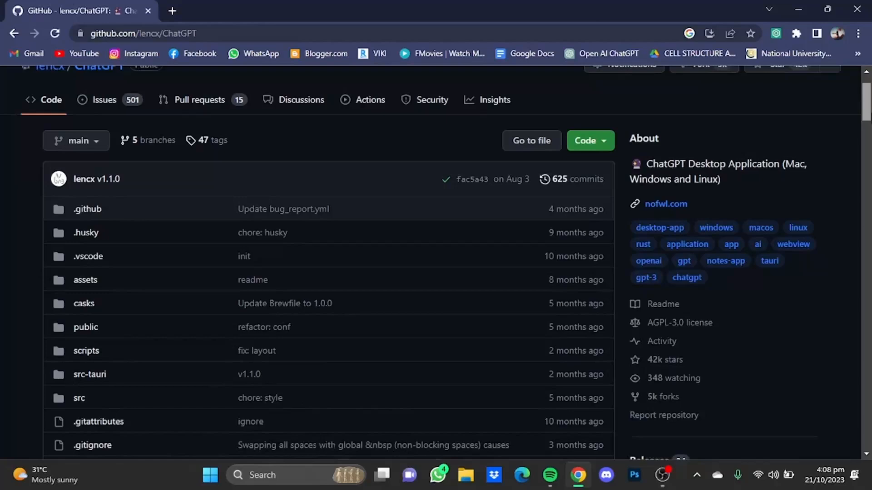
scroll("down", 3)
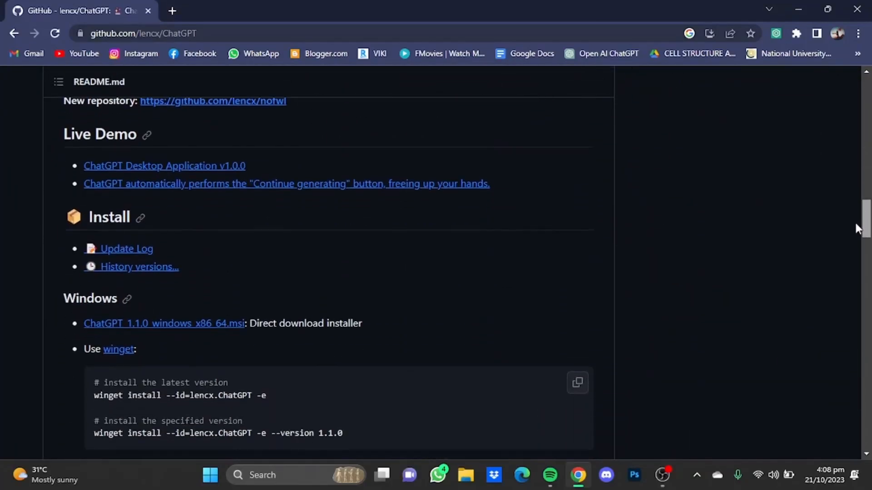
scroll("down", 3)
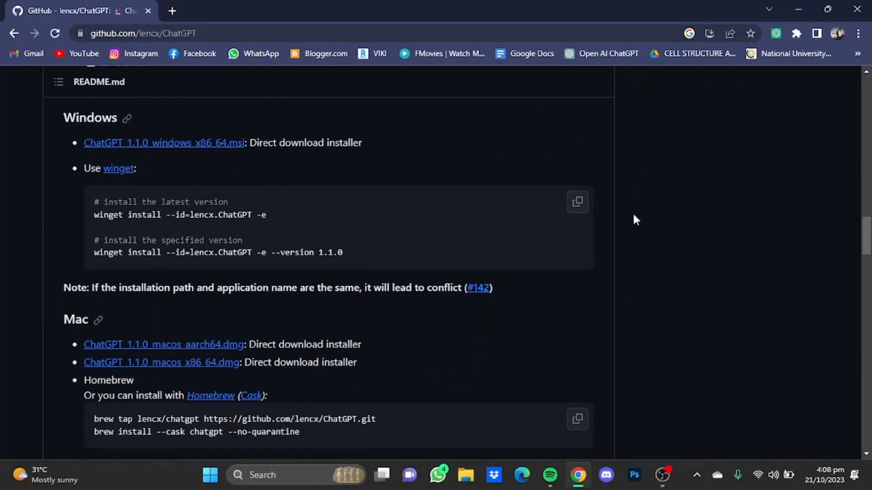
mouse_move(267, 142)
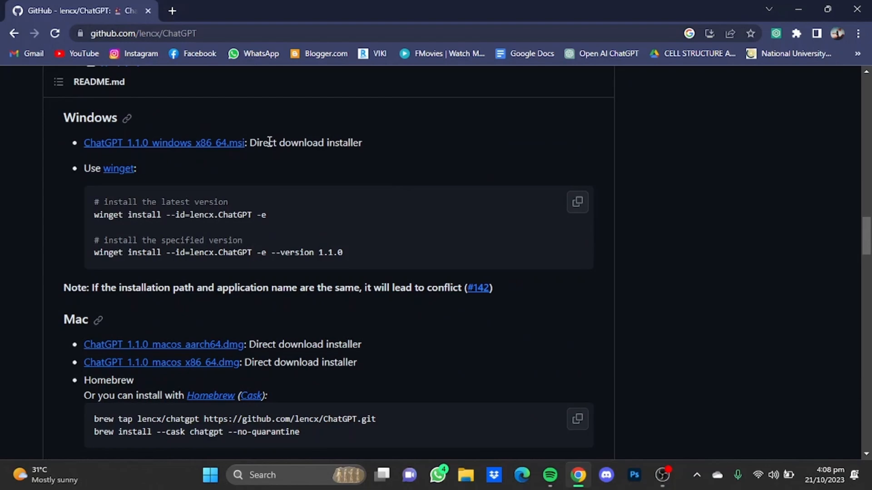
mouse_move(212, 120)
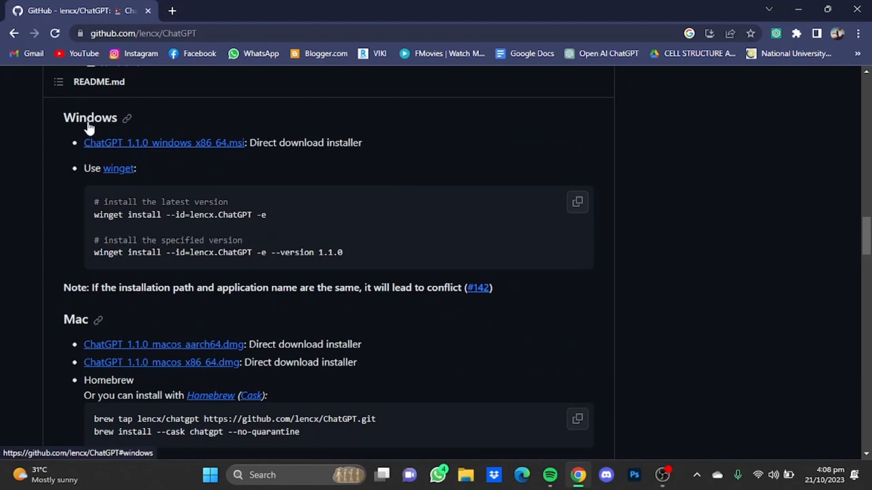
left_click(164, 142)
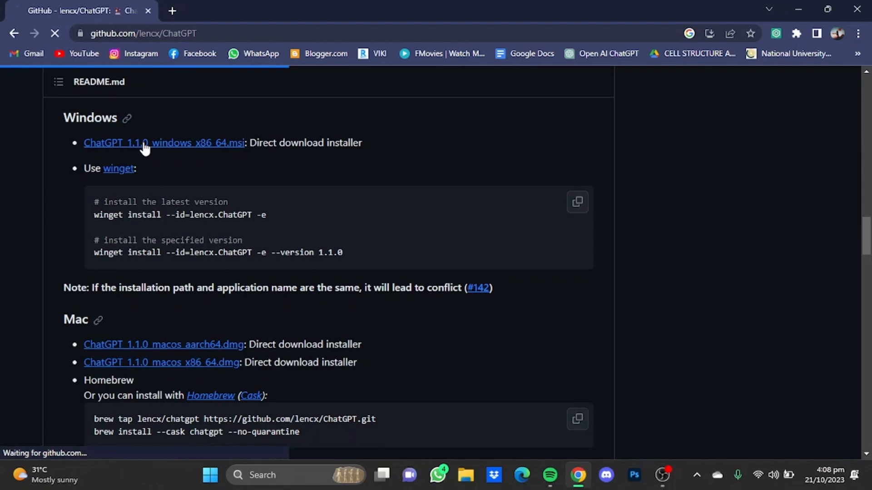
left_click(164, 143)
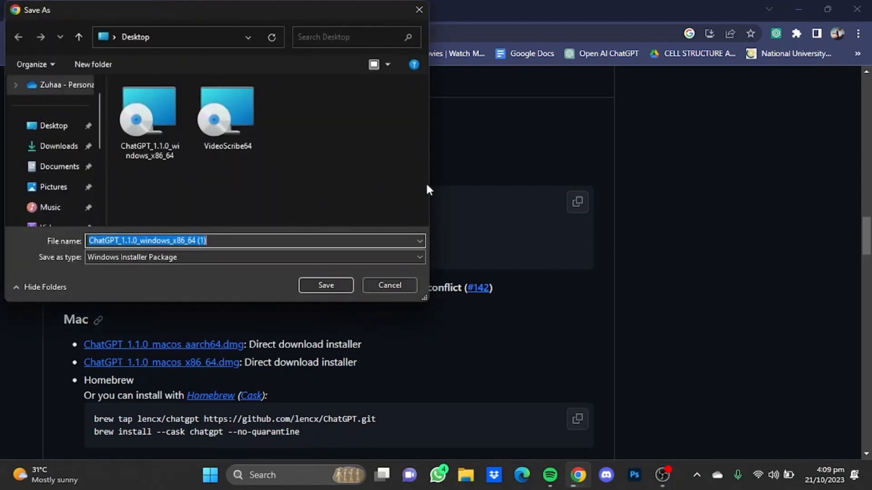
mouse_move(398, 299)
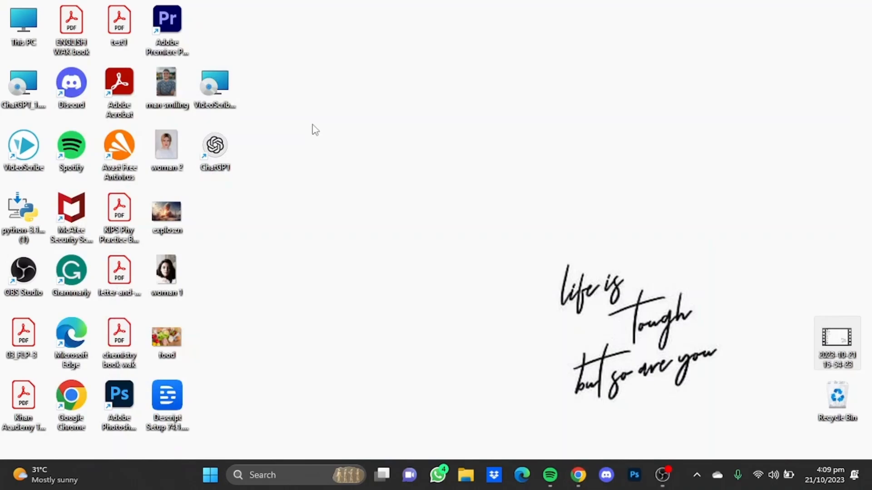
mouse_move(195, 164)
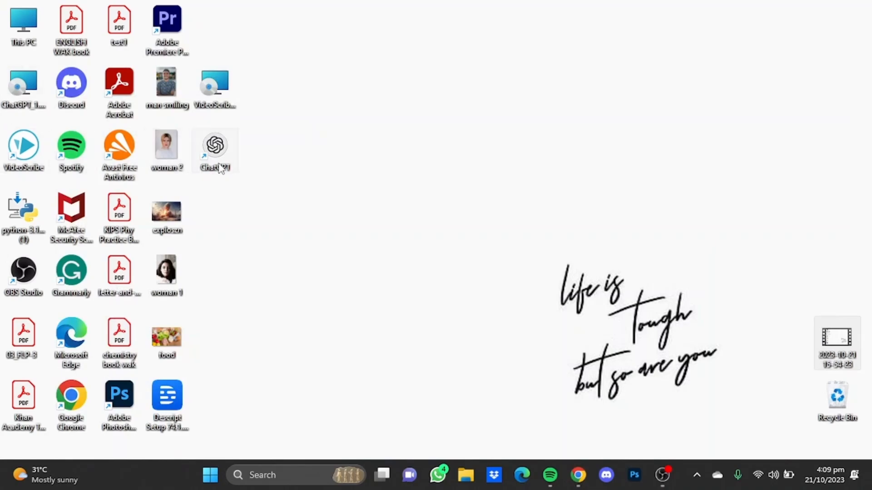
mouse_move(225, 162)
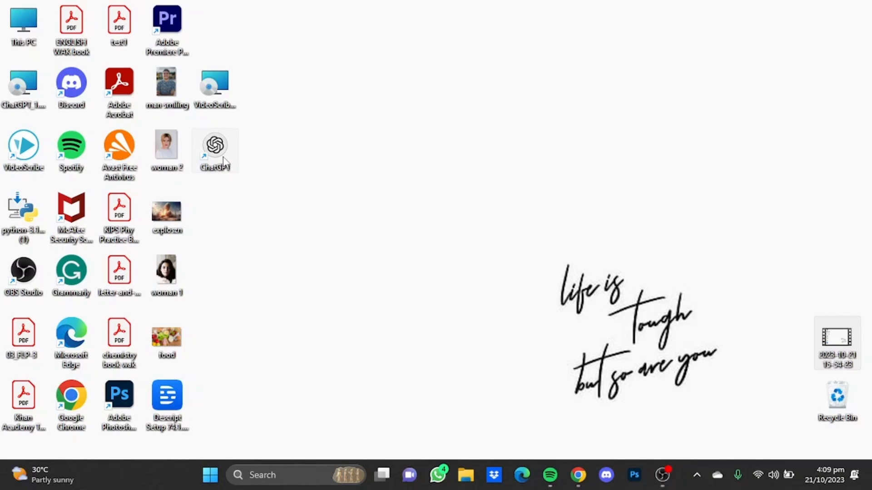
- Launch the ChatGPT desktop app from its desktop shortcut
double_click(214, 147)
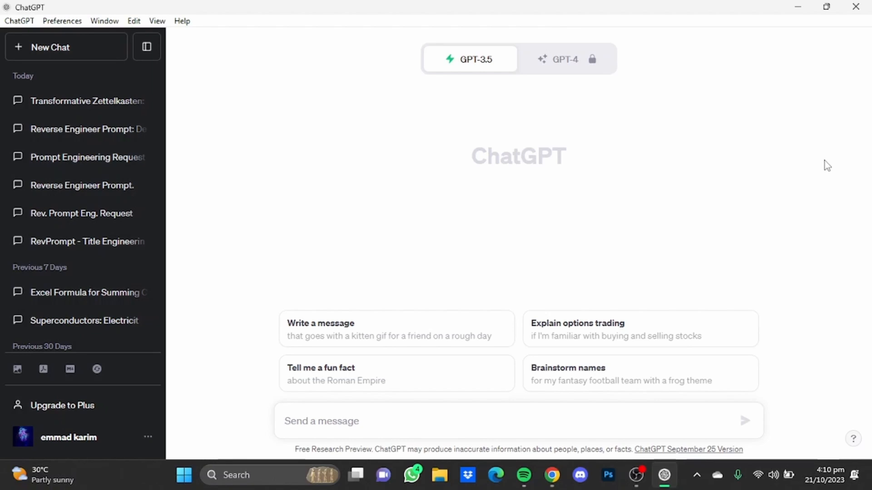
mouse_move(563, 261)
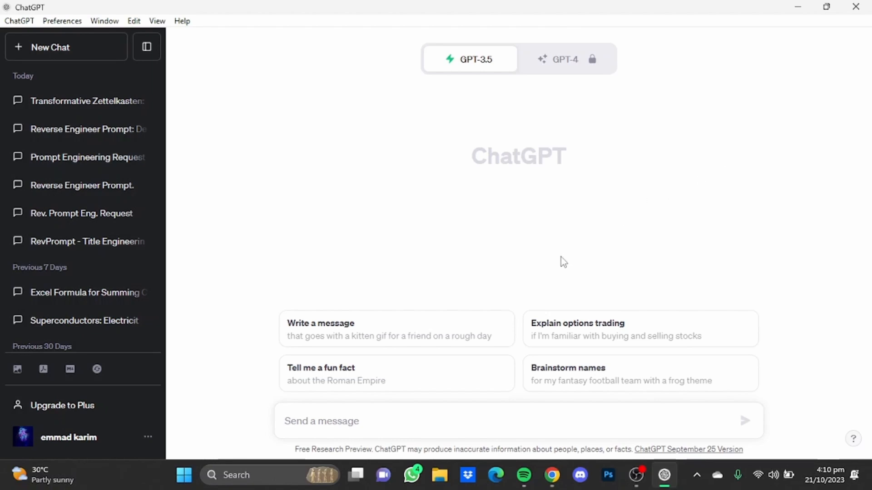
mouse_move(406, 361)
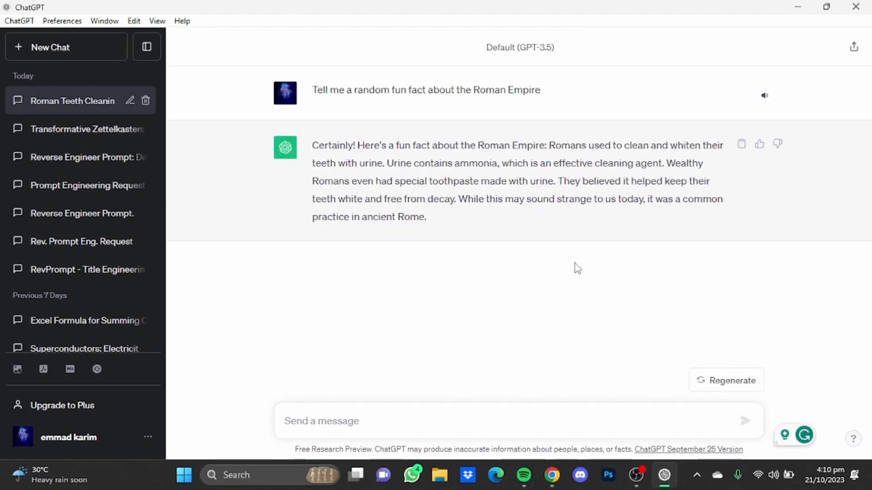
mouse_move(574, 267)
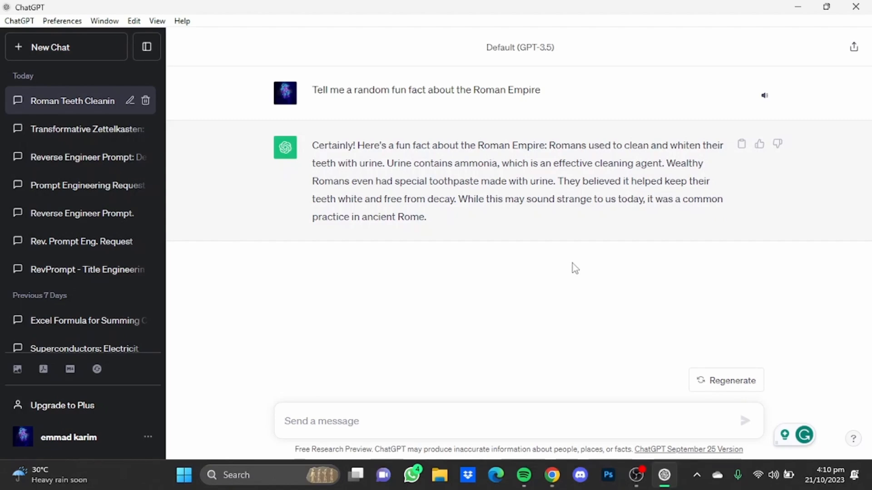
mouse_move(461, 282)
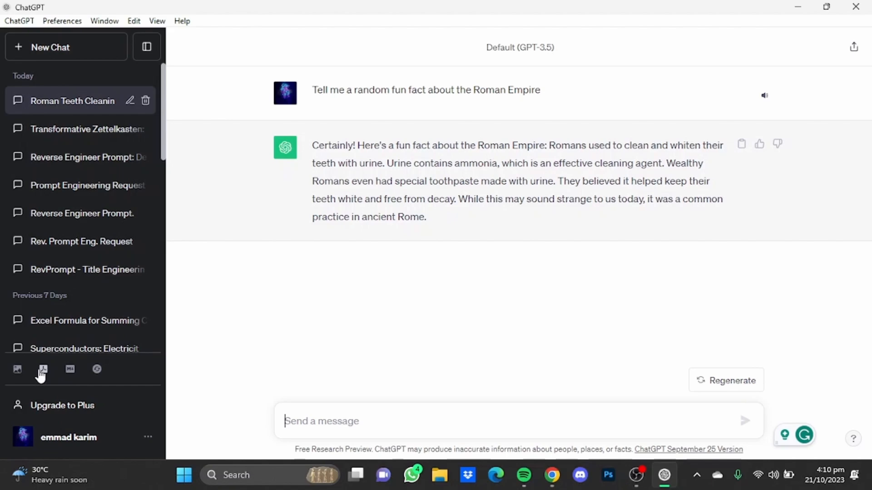
mouse_move(44, 374)
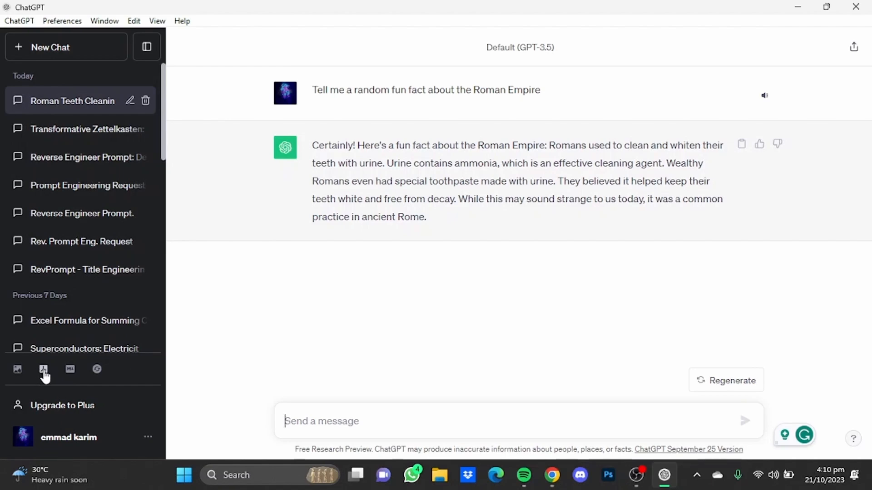
- Export the Roman Empire fun-fact conversation to PDF and view it in Downloads
left_click(44, 369)
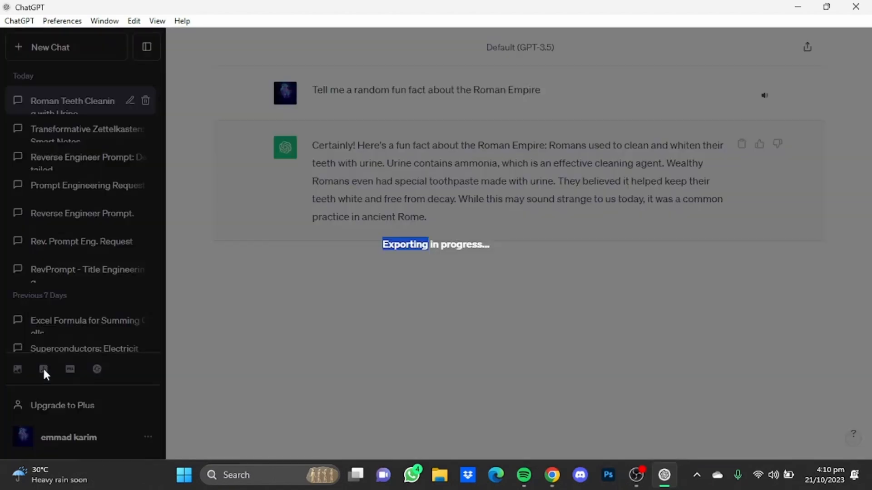
left_click(439, 475)
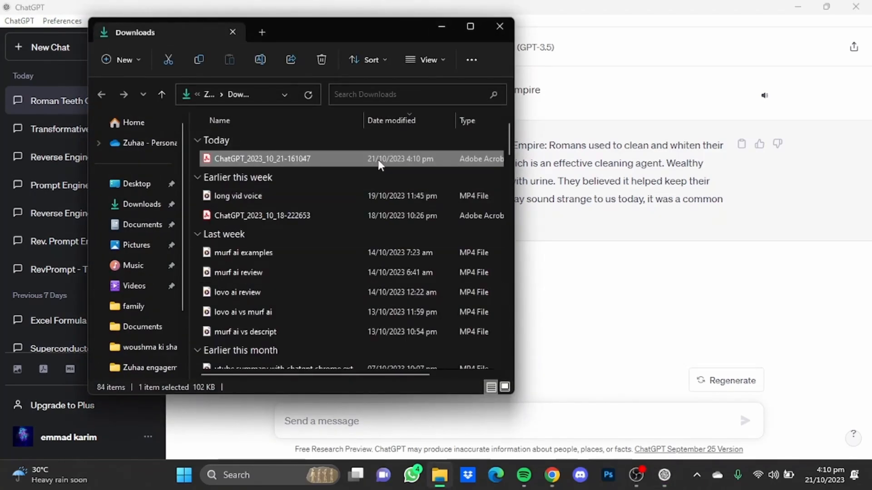
mouse_move(343, 162)
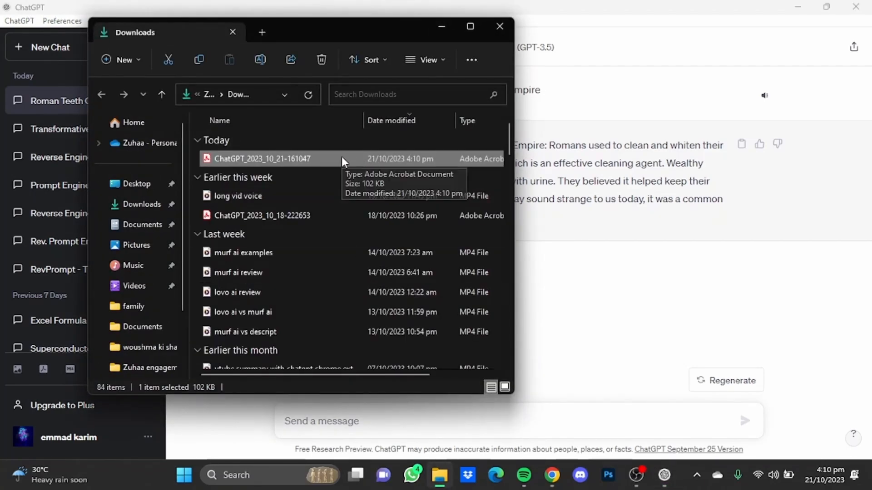